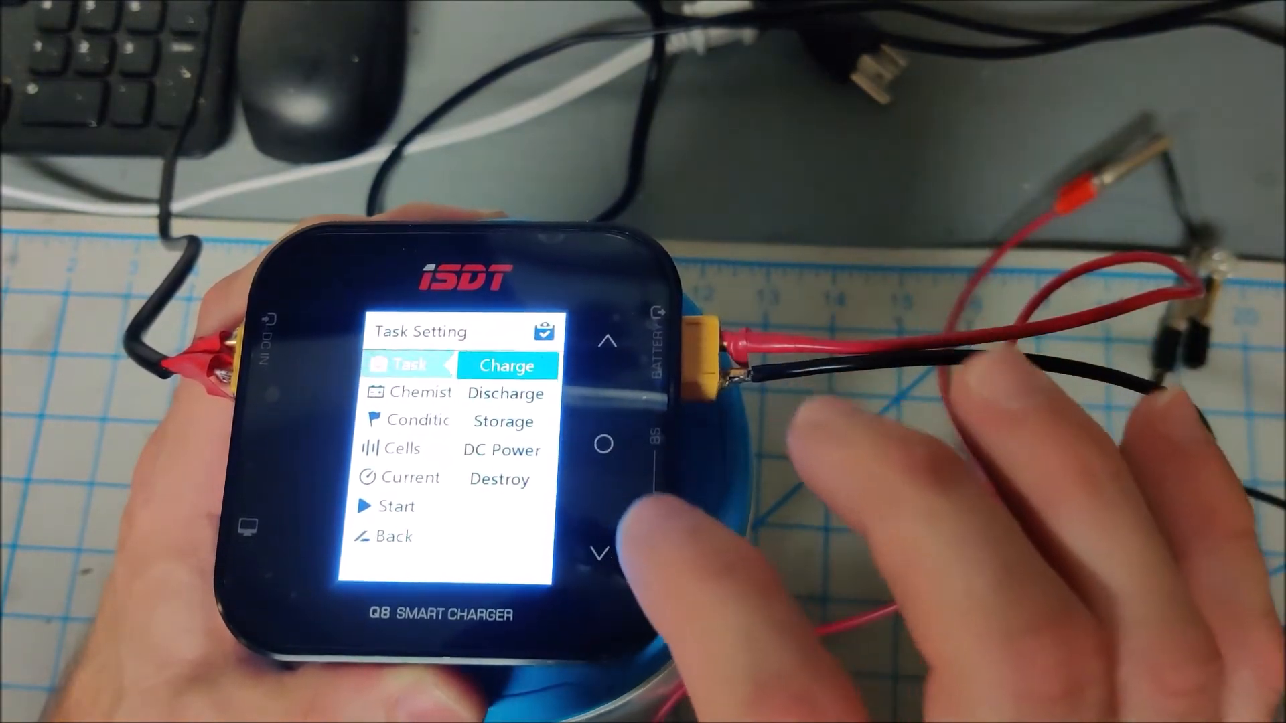
# Step: Switch the task from Charge to DC Power, outputting 15.0 V to light the bulb
pyautogui.click(606, 553)
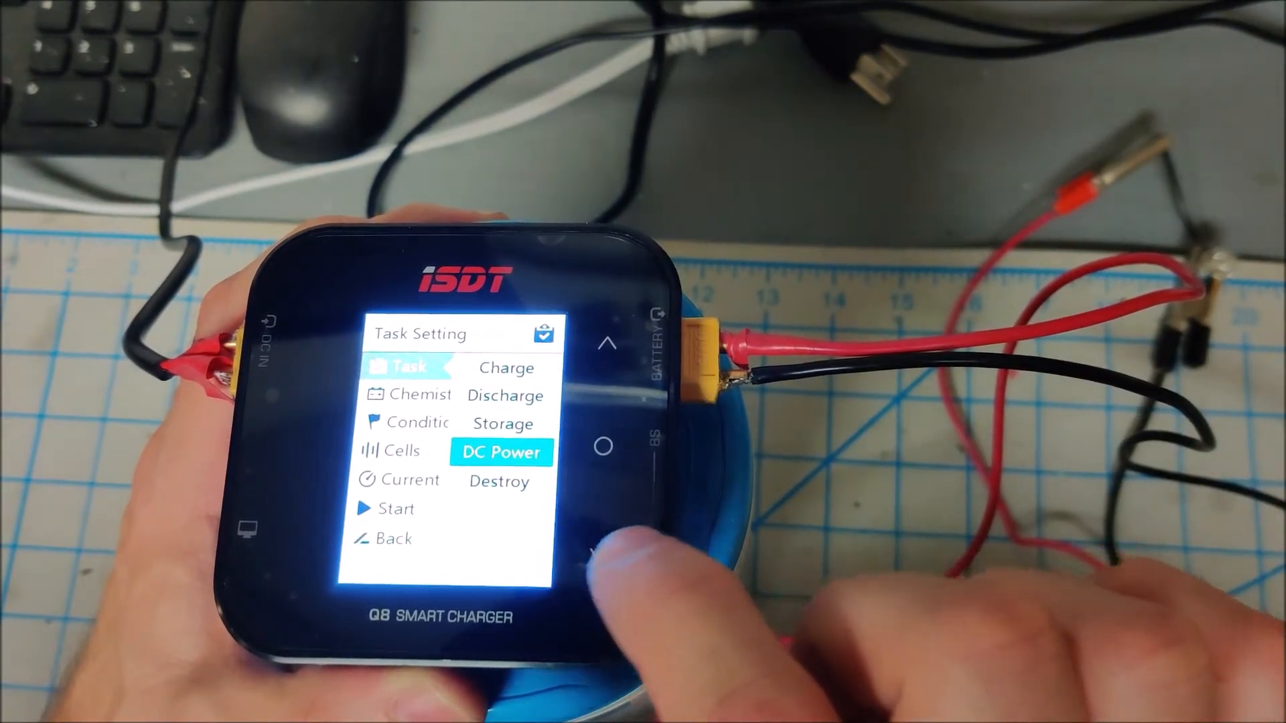
pyautogui.click(500, 451)
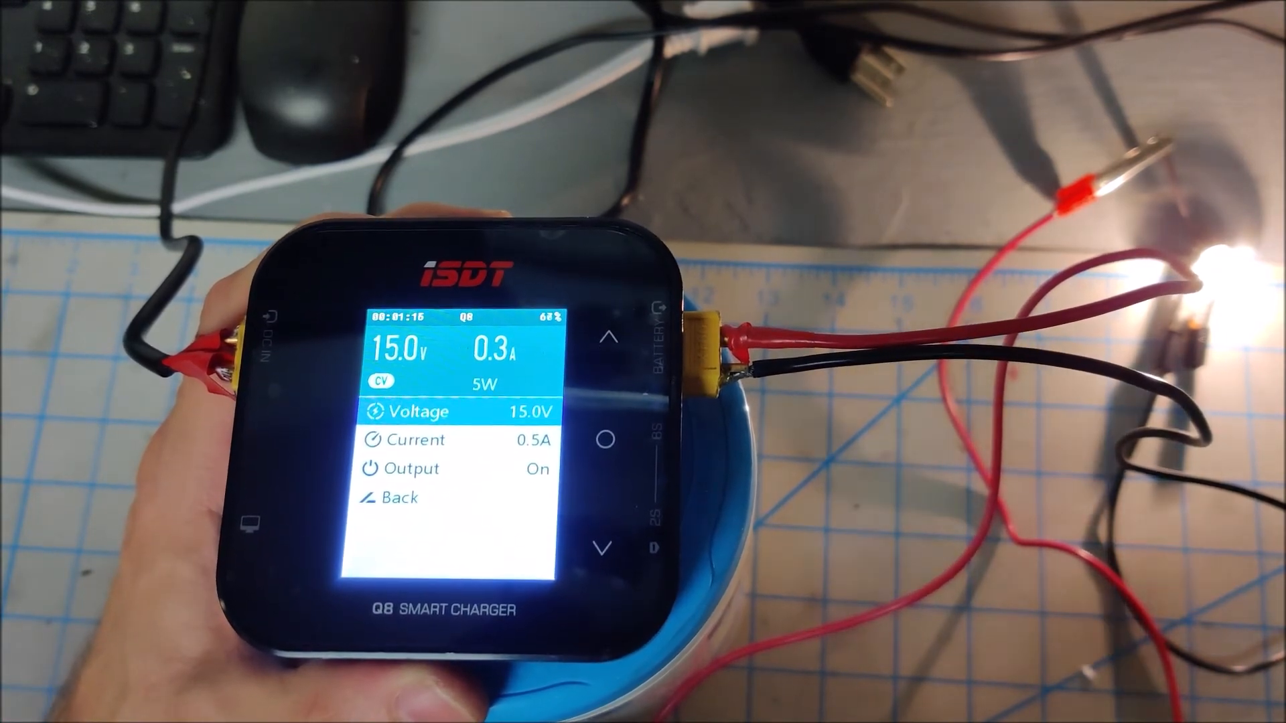
# Step: Lower the DC output voltage setting from 15.0 V to 13.4 V with the bulb still lit
pyautogui.click(606, 549)
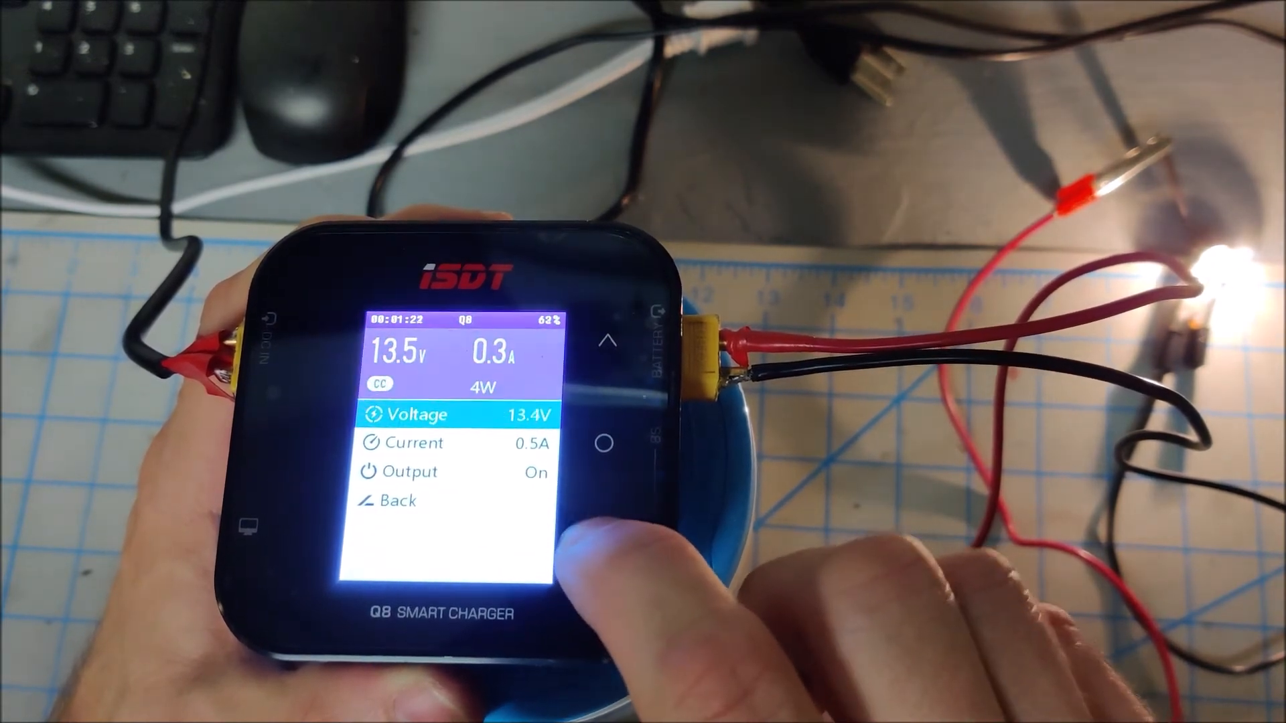